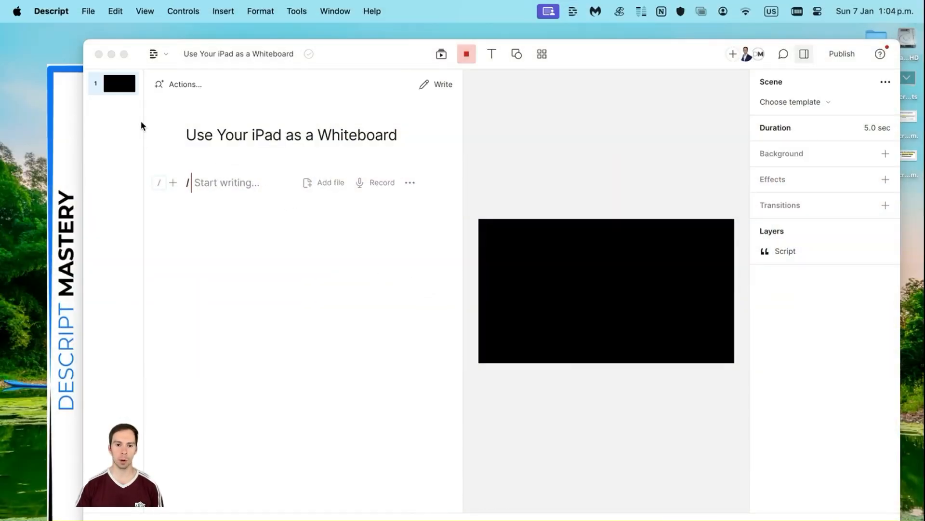
pyautogui.moveTo(42, 41)
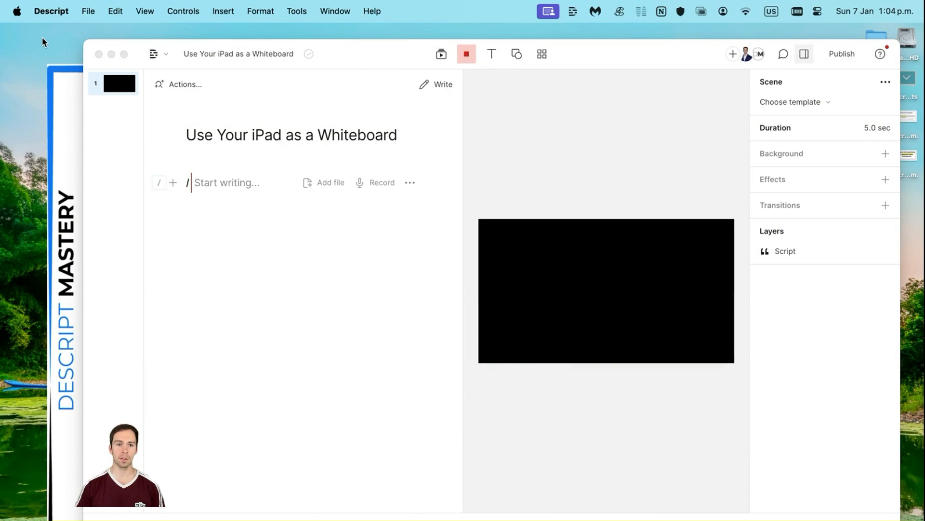
pyautogui.moveTo(8, 20)
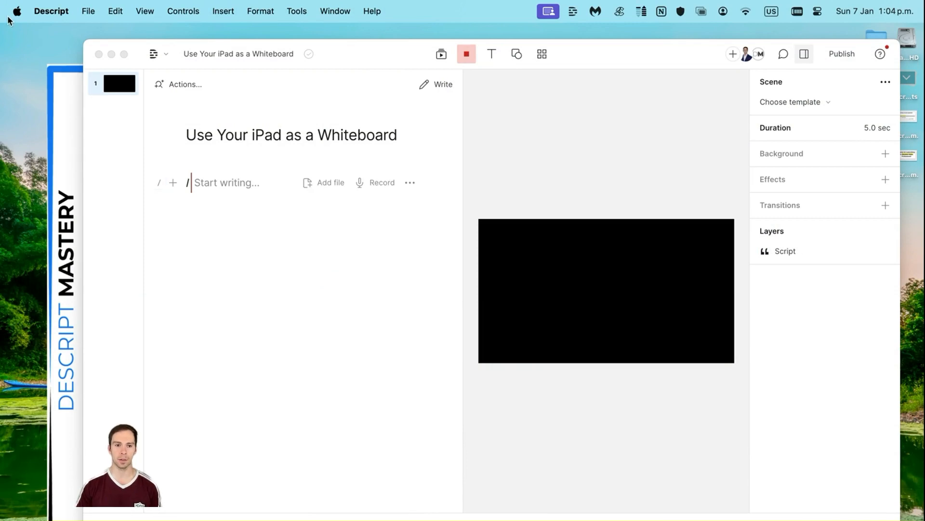
# - Check this Mac's model and macOS version in About This Mac
pyautogui.click(10, 12)
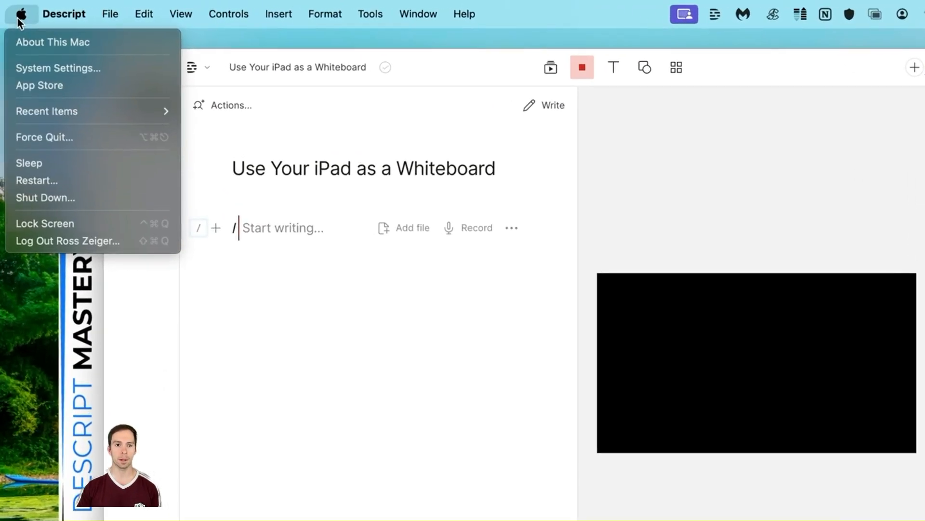
pyautogui.moveTo(38, 42)
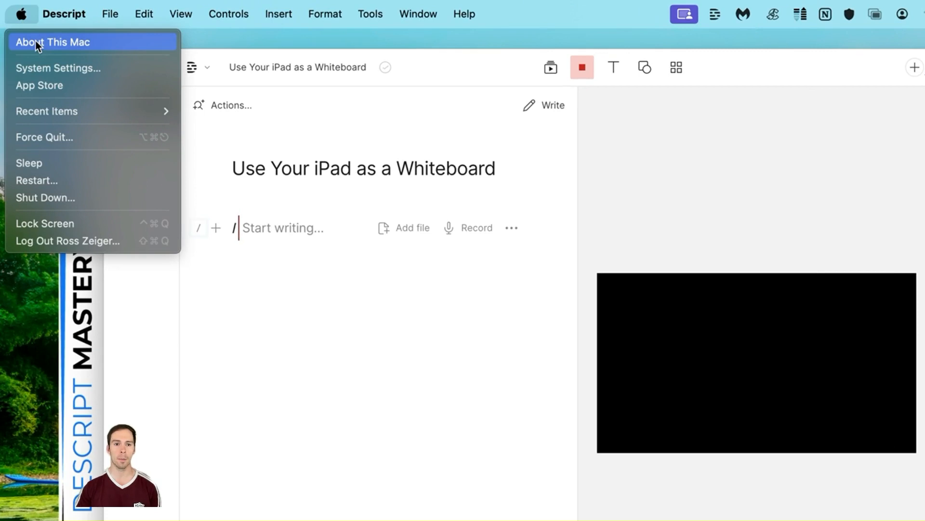
pyautogui.click(52, 41)
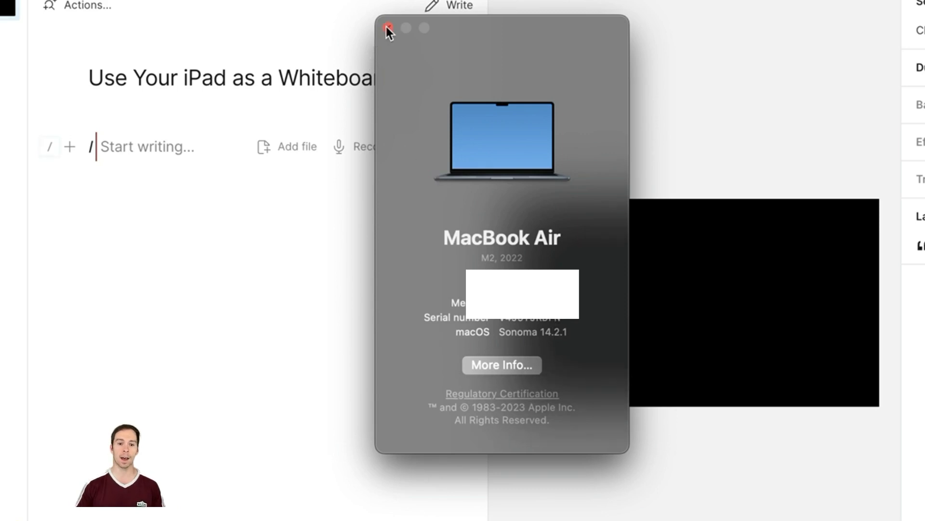
pyautogui.click(387, 28)
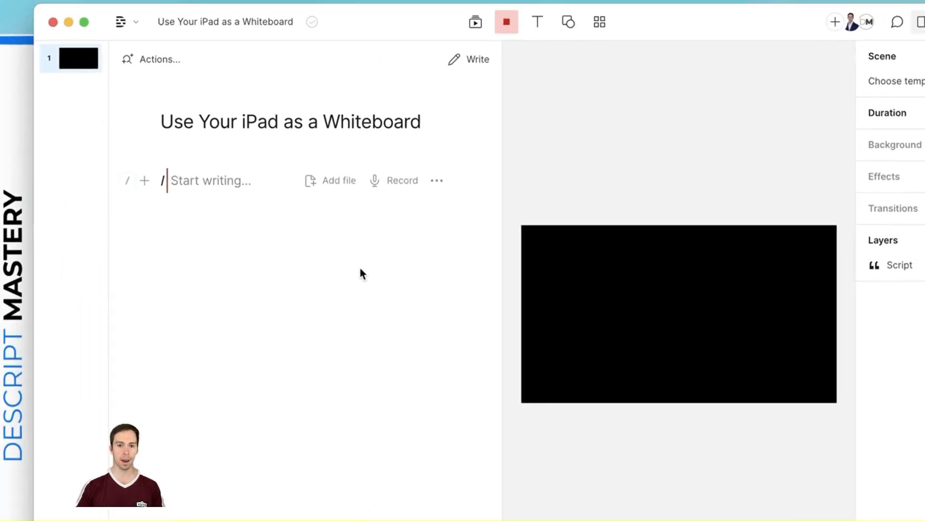
# - Confirm Descript is up to date via Check for Updates
pyautogui.click(58, 14)
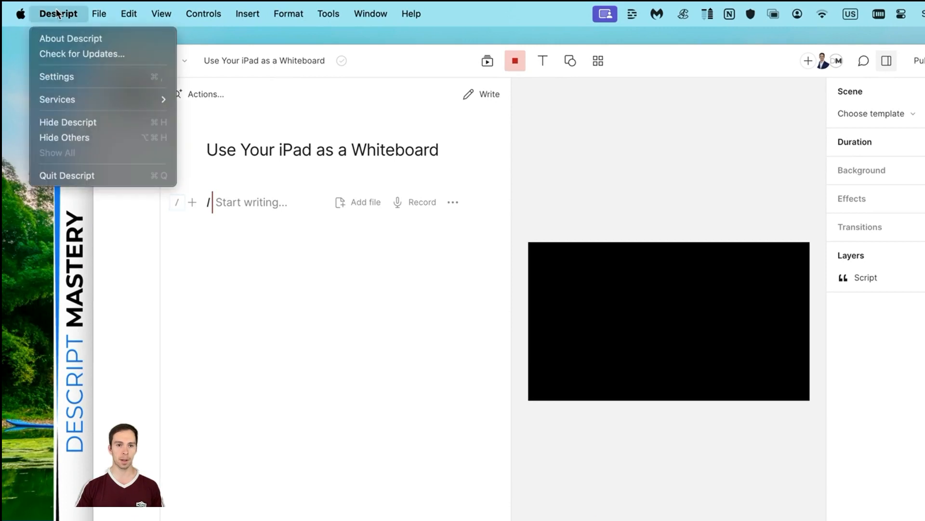
pyautogui.moveTo(81, 54)
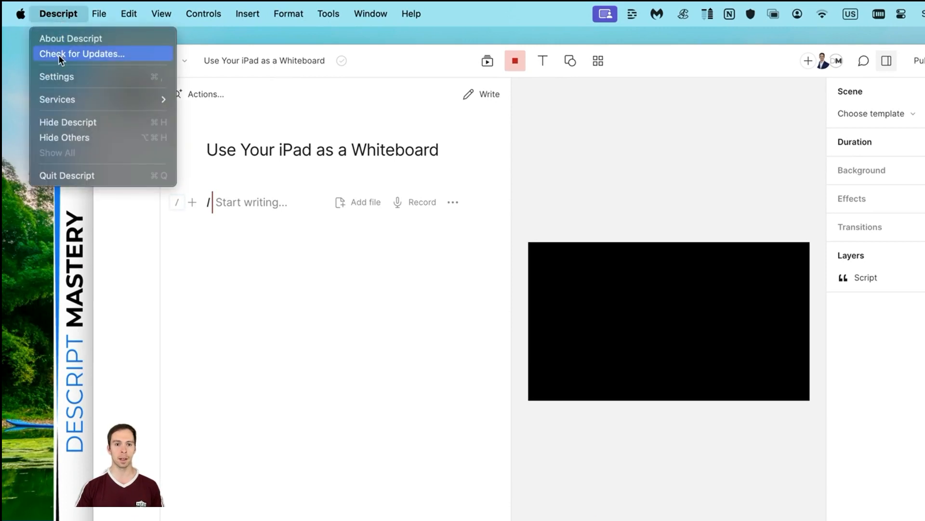
pyautogui.click(81, 54)
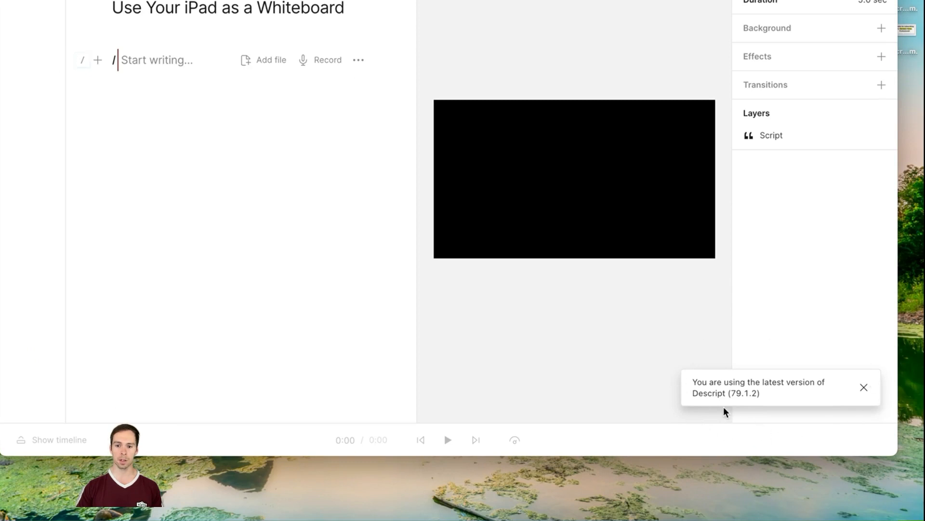
pyautogui.moveTo(729, 399)
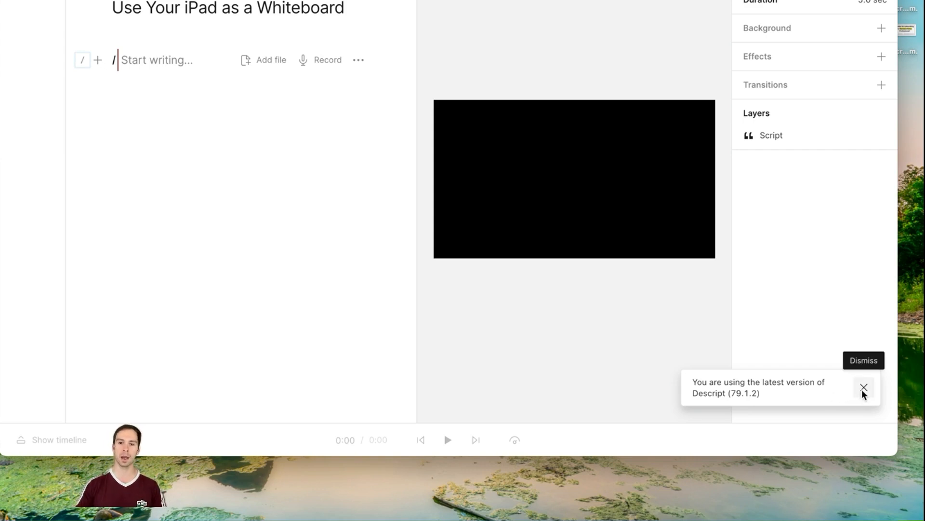
pyautogui.click(862, 387)
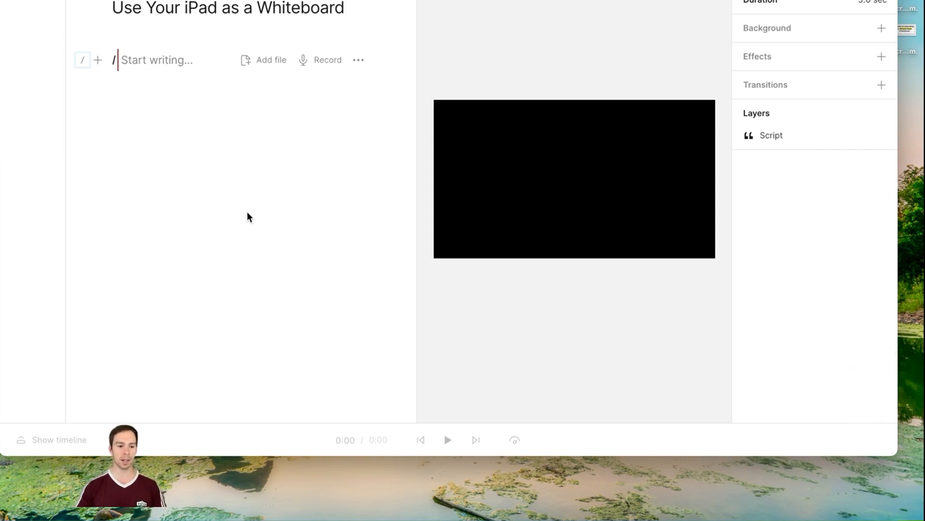
pyautogui.moveTo(229, 196)
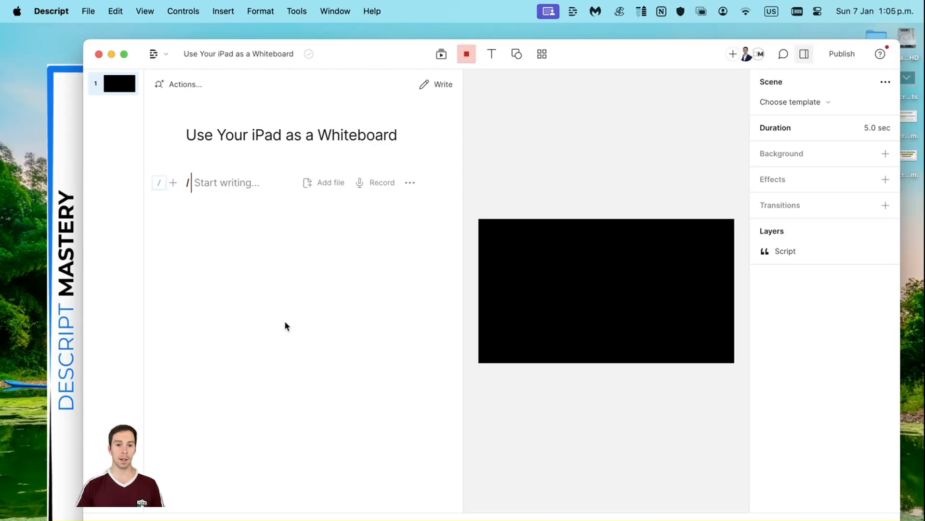
# - Show the iPad's settings in System Settings > Displays
pyautogui.click(16, 11)
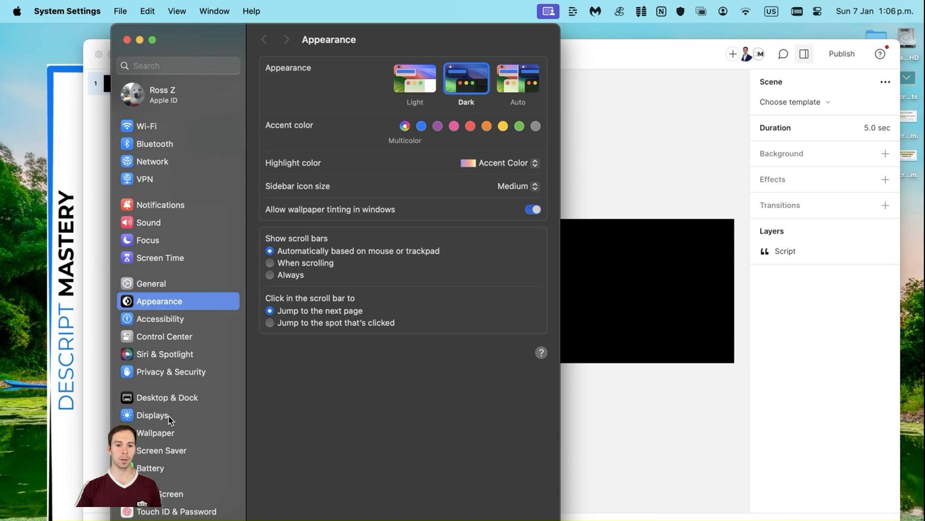
pyautogui.click(152, 414)
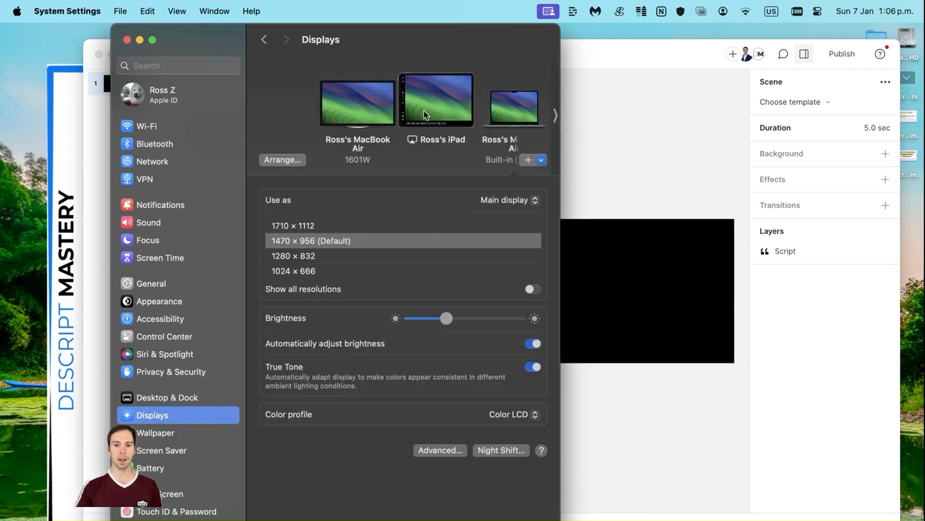
pyautogui.moveTo(443, 146)
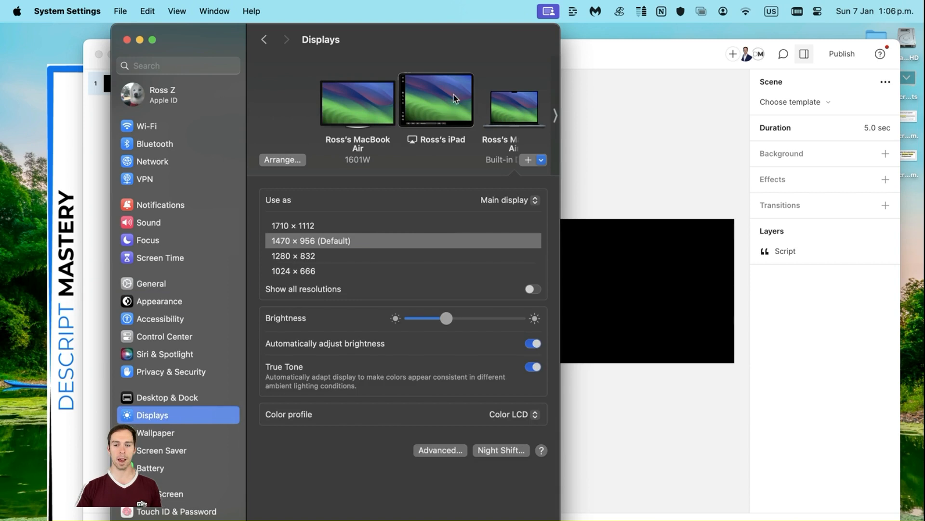
pyautogui.click(435, 99)
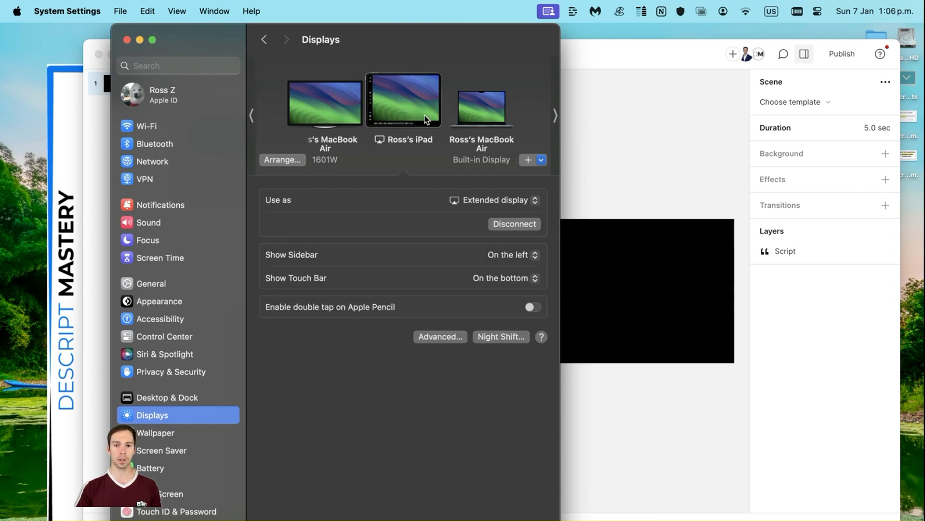
pyautogui.moveTo(446, 249)
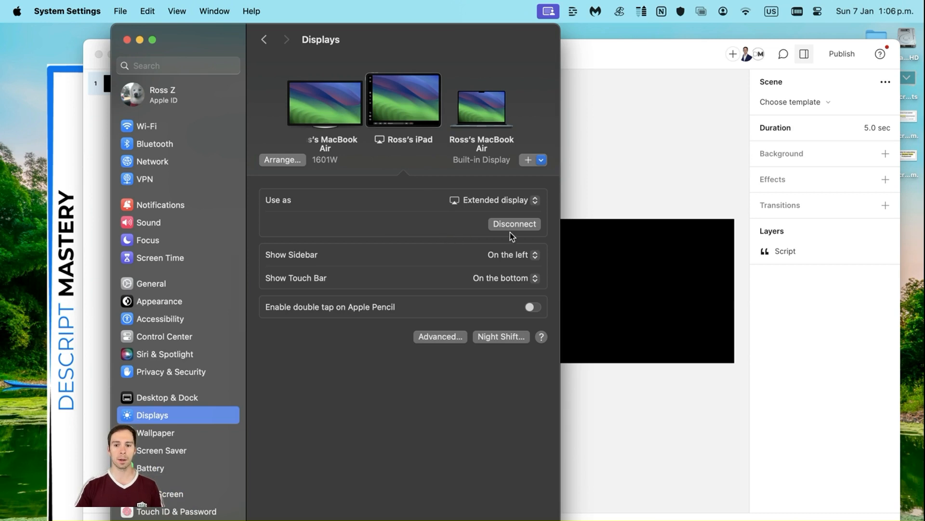
pyautogui.moveTo(512, 233)
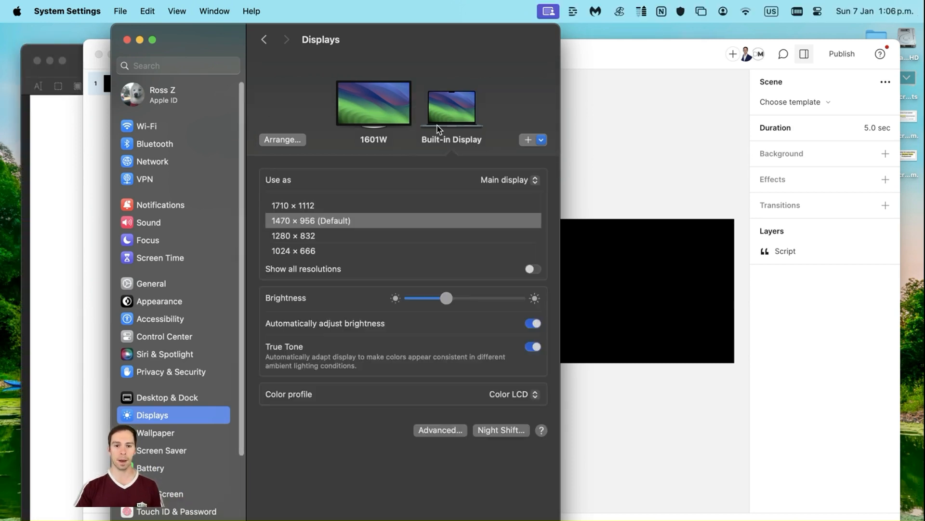
pyautogui.moveTo(456, 146)
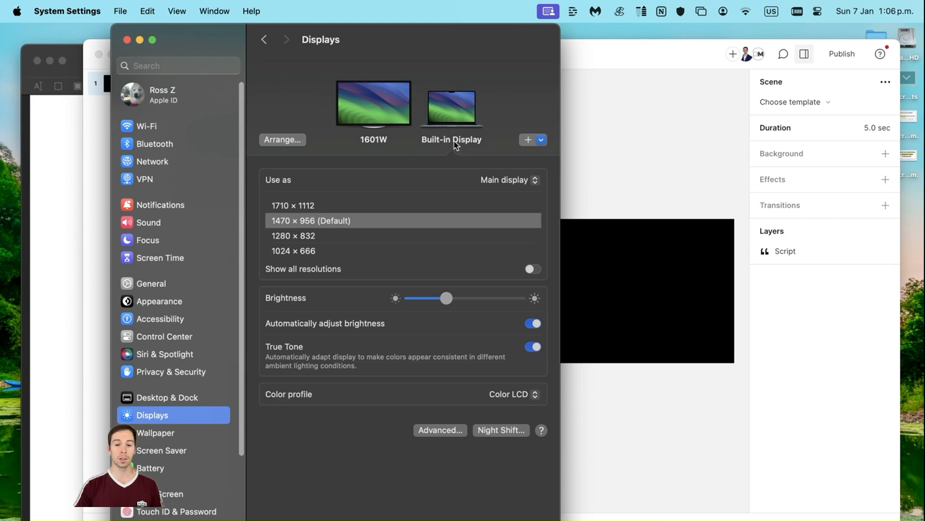
pyautogui.moveTo(525, 169)
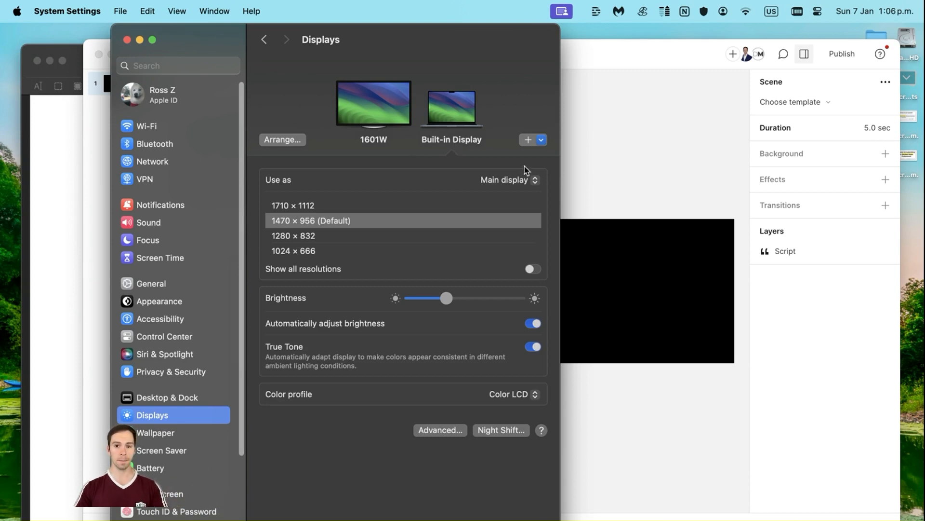
# - List the devices available to mirror or extend onto, including the iPad
pyautogui.click(539, 140)
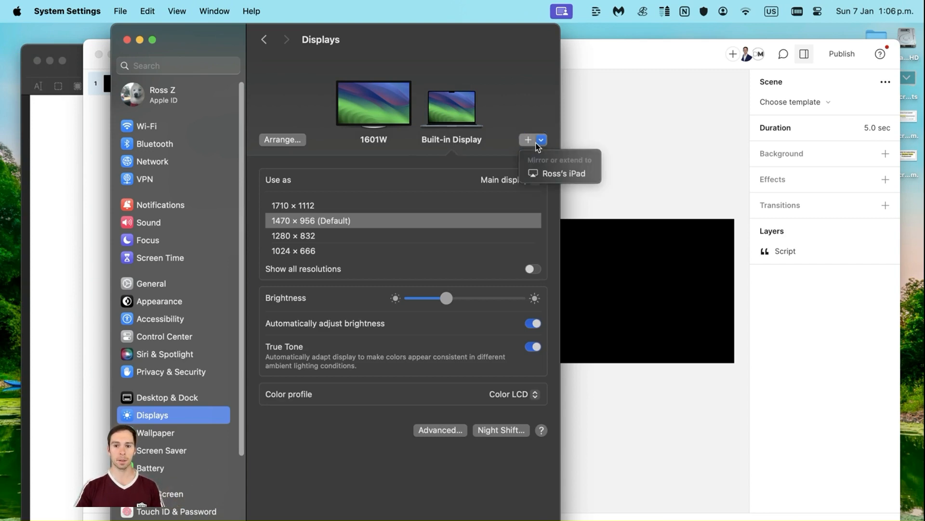
pyautogui.moveTo(556, 173)
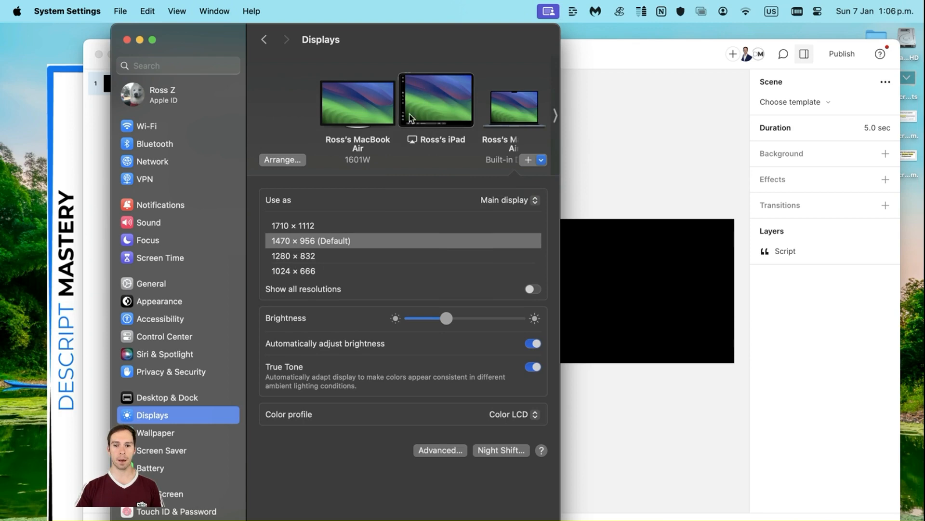
pyautogui.moveTo(423, 175)
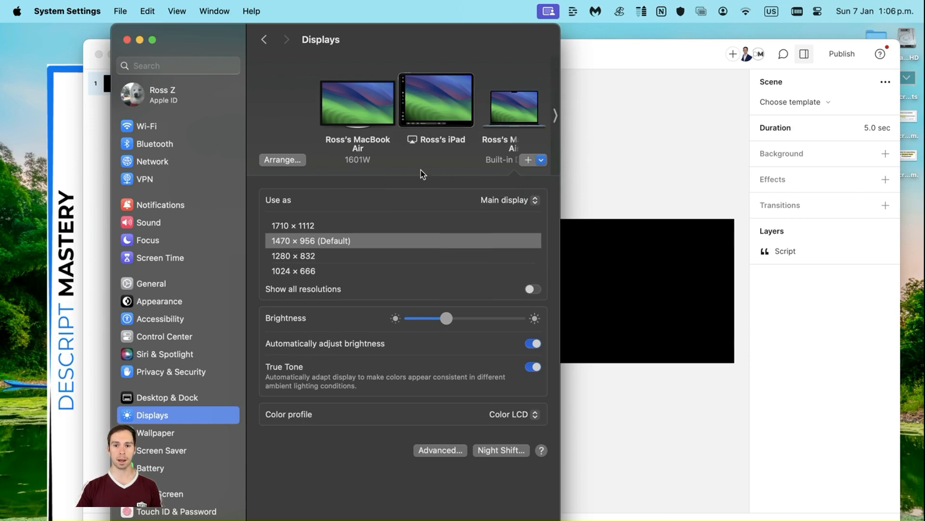
pyautogui.moveTo(425, 132)
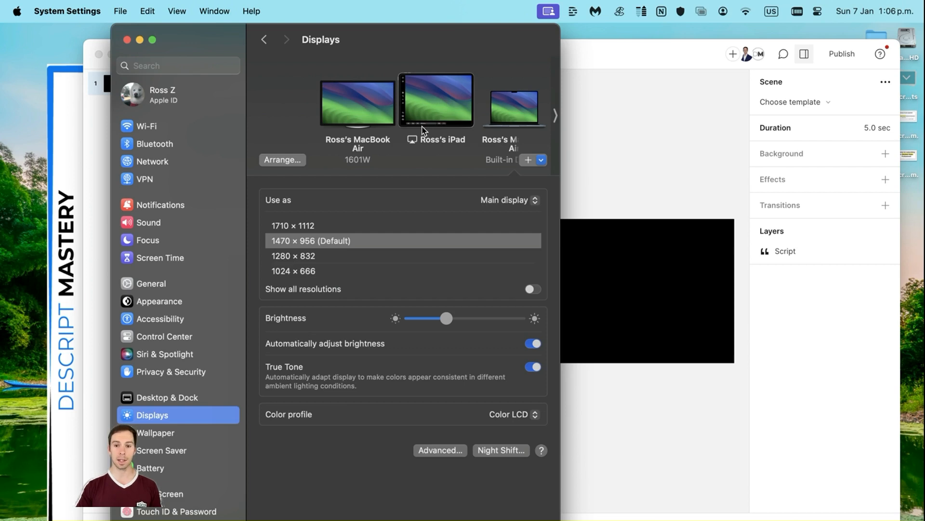
pyautogui.moveTo(425, 142)
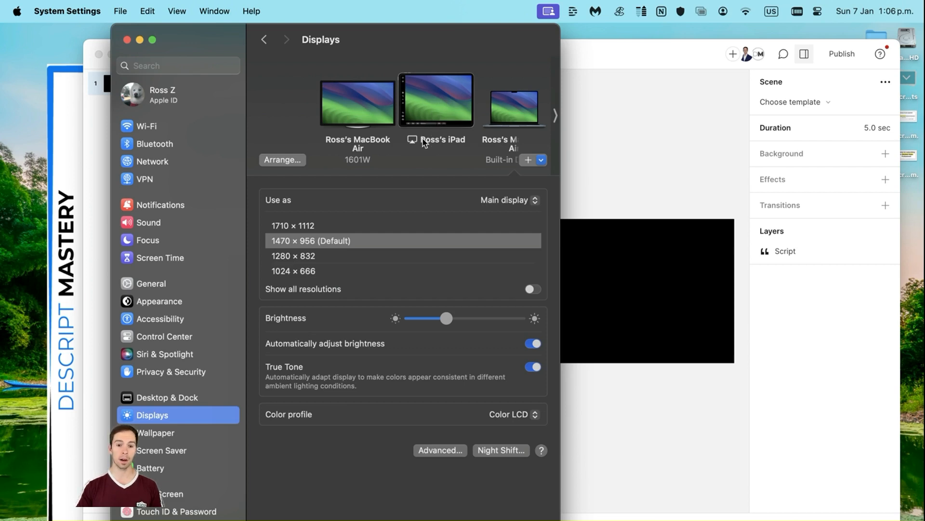
pyautogui.moveTo(592, 360)
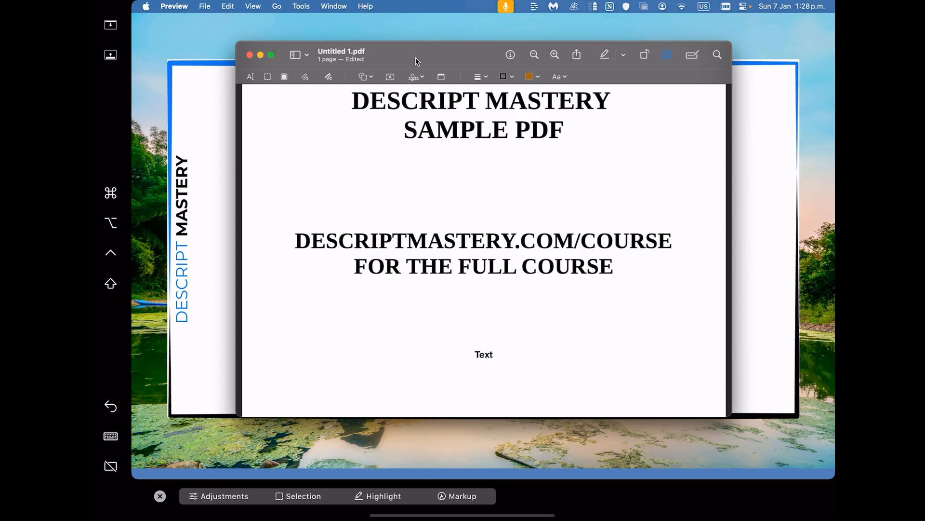
pyautogui.moveTo(719, 67)
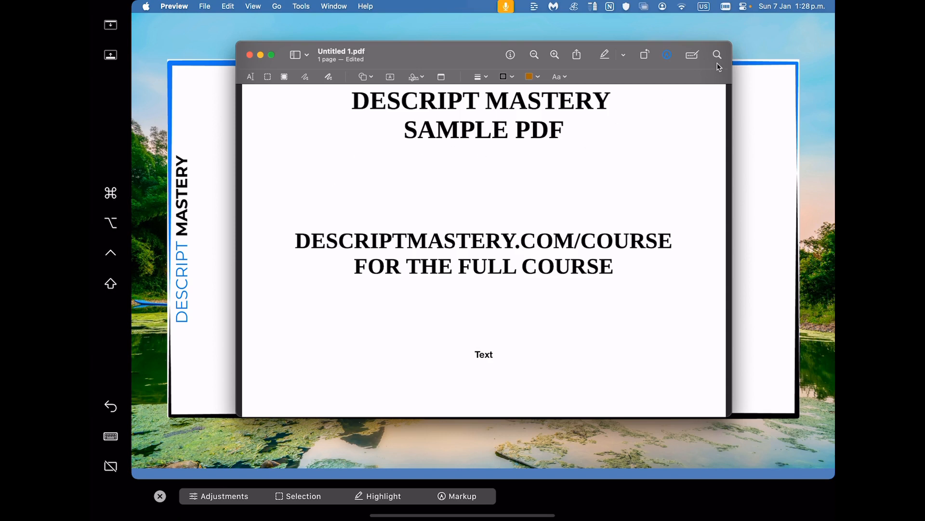
pyautogui.moveTo(363, 4)
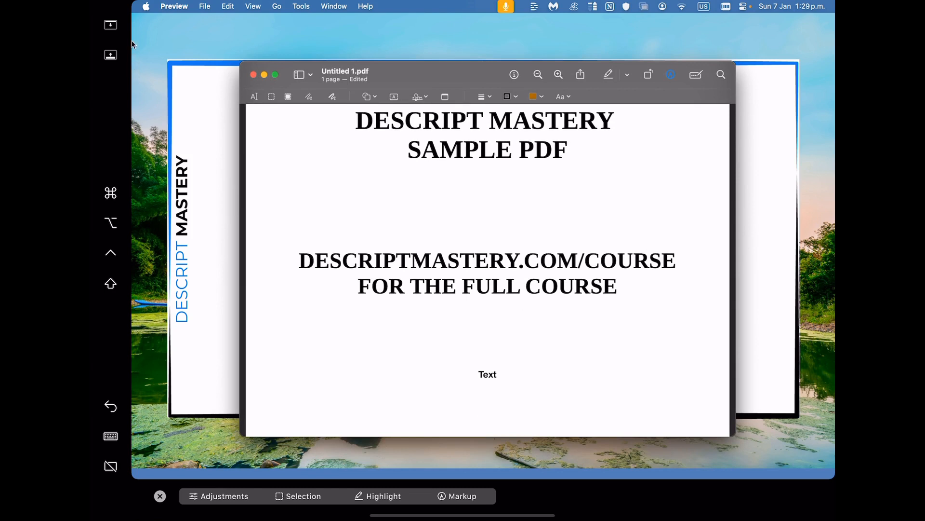
pyautogui.moveTo(148, 46)
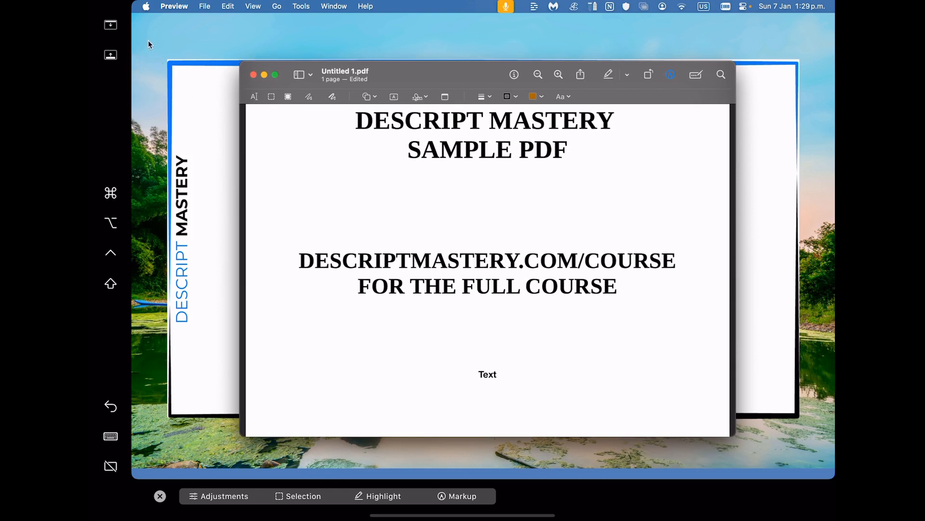
pyautogui.moveTo(147, 47); pyautogui.dragTo(436, 208)
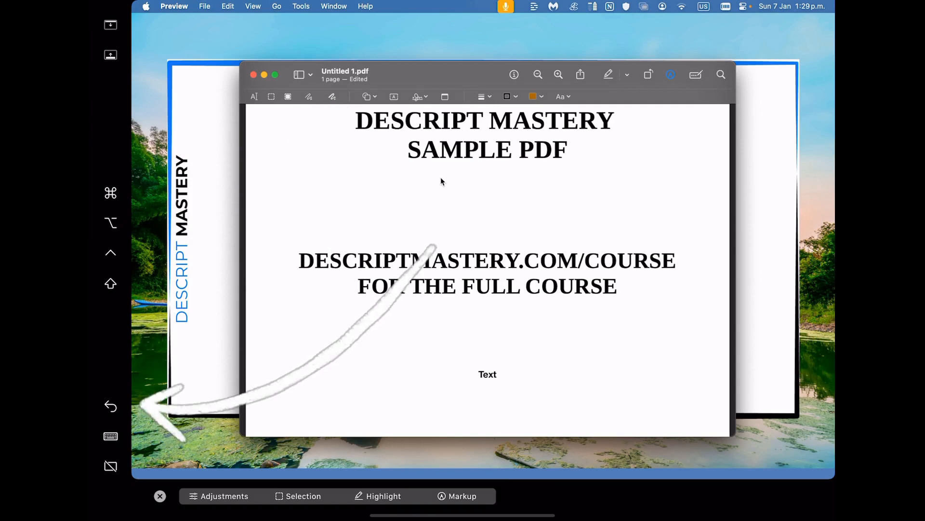
pyautogui.click(109, 435)
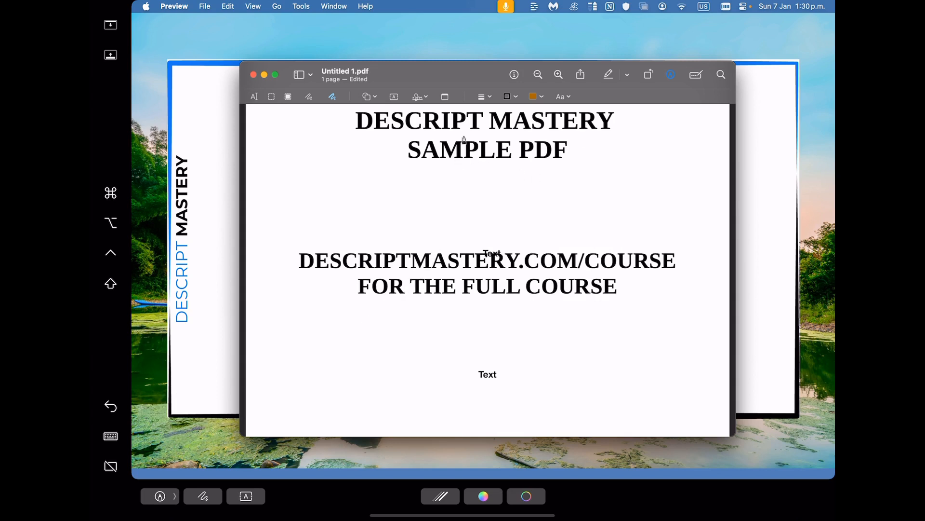
# - Place a text box on the PDF page above the course web address line
pyautogui.moveTo(461, 74); pyautogui.dragTo(422, 48)
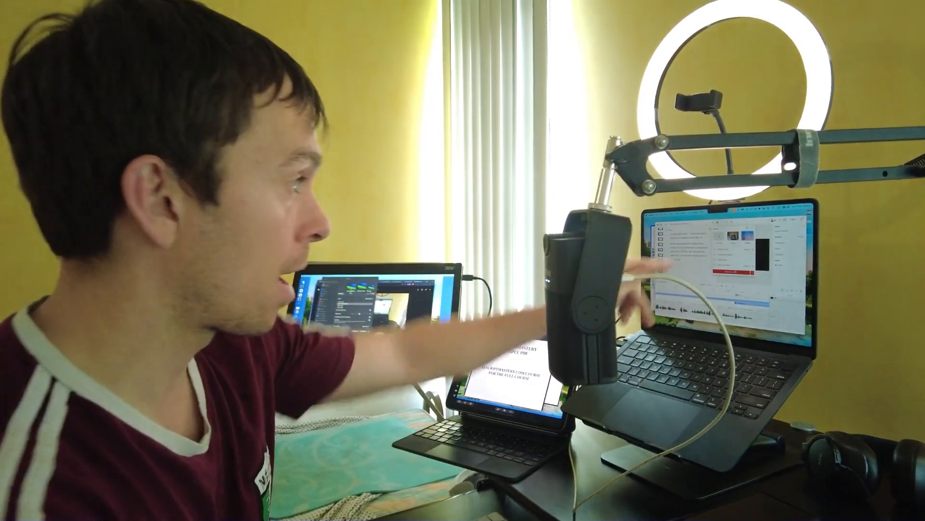
# - Show Descript's Record panel with Screen as the source
pyautogui.click(516, 24)
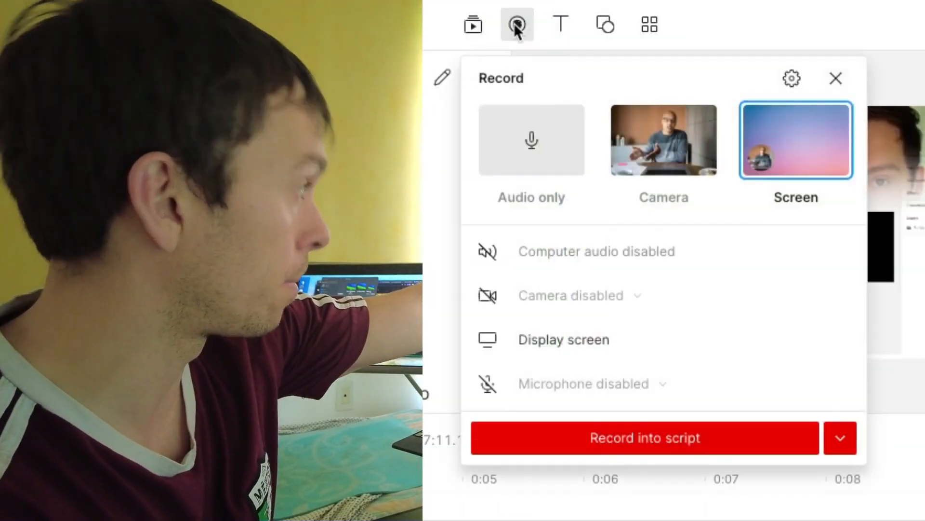